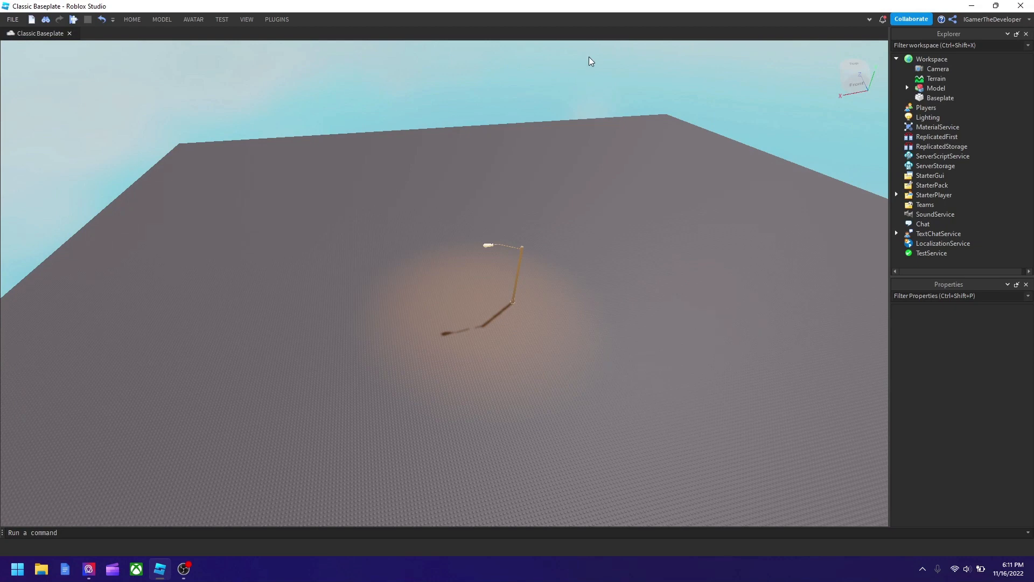
{"action": "mouse_move", "coordinate": [582, 64]}
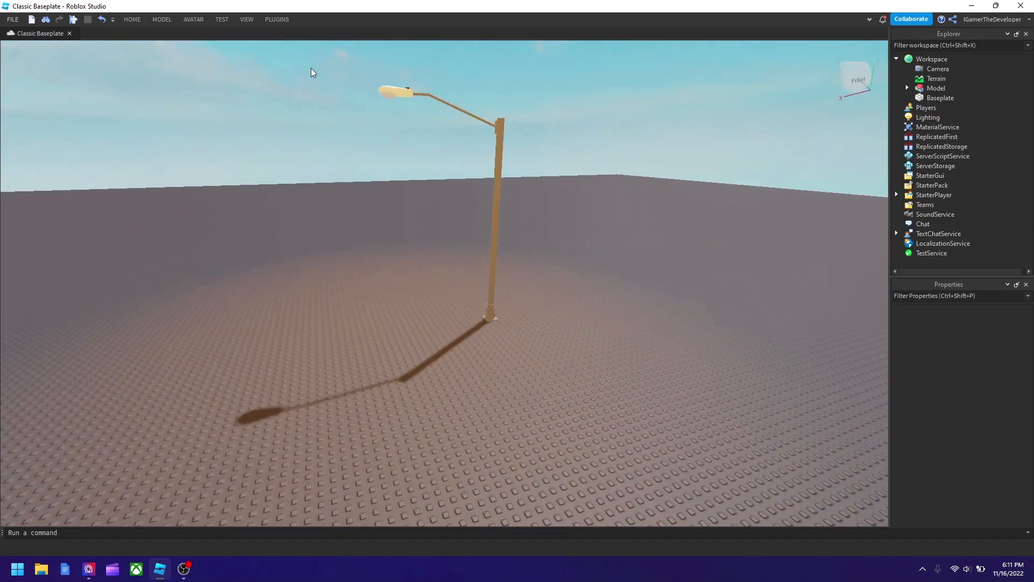
Browse and close the service list, then switch TextChatService's ChatVersion to TextChatService
{"action": "left_click", "coordinate": [161, 19]}
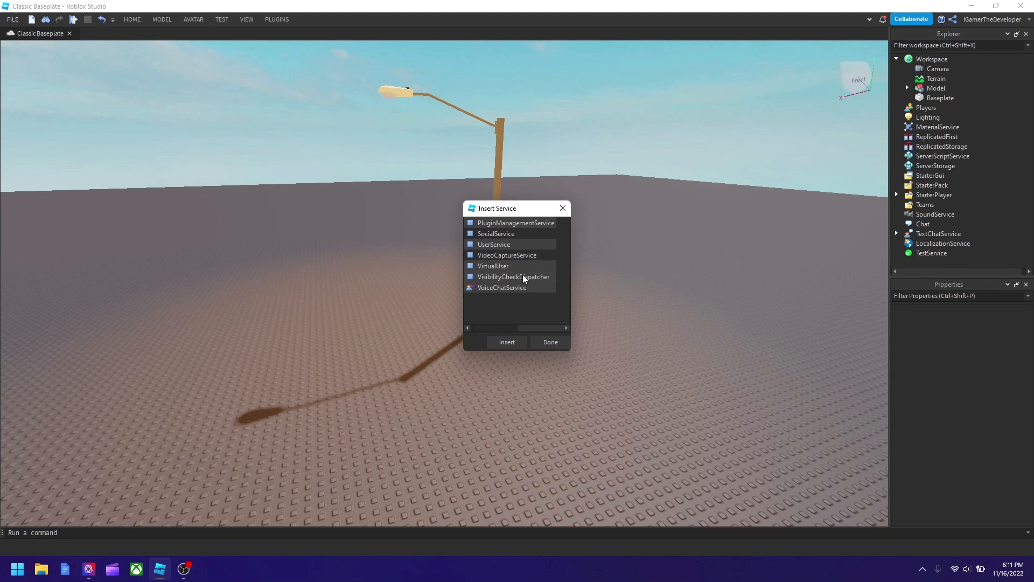
{"action": "mouse_move", "coordinate": [534, 245]}
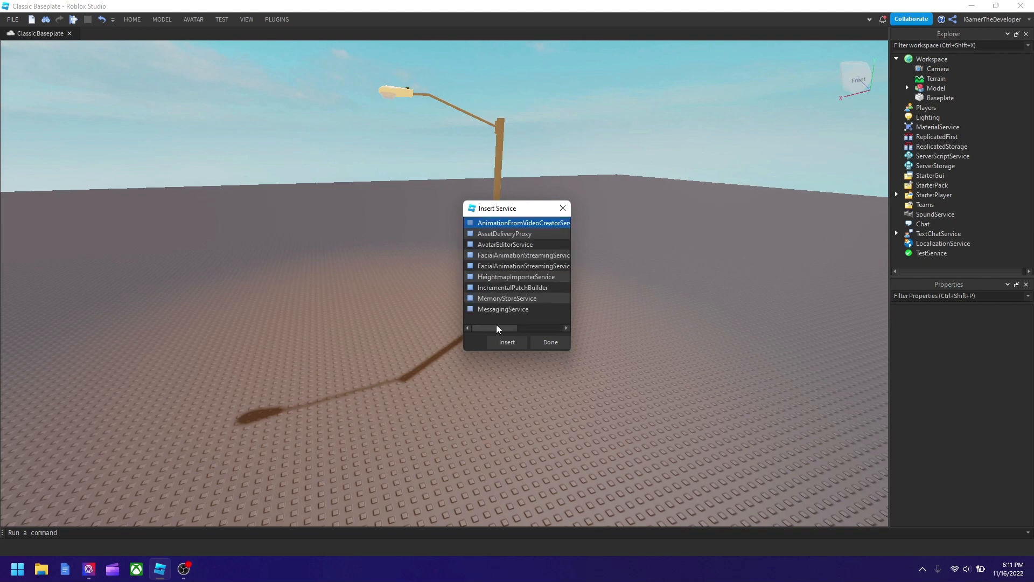
{"action": "scroll", "scroll_direction": "down", "scroll_amount": 3}
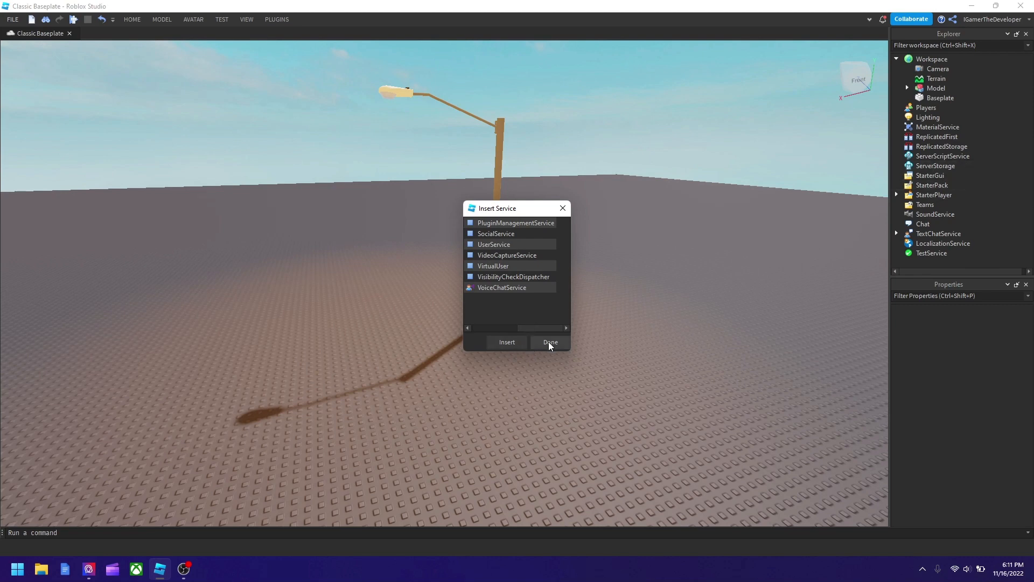
{"action": "left_click", "coordinate": [551, 342]}
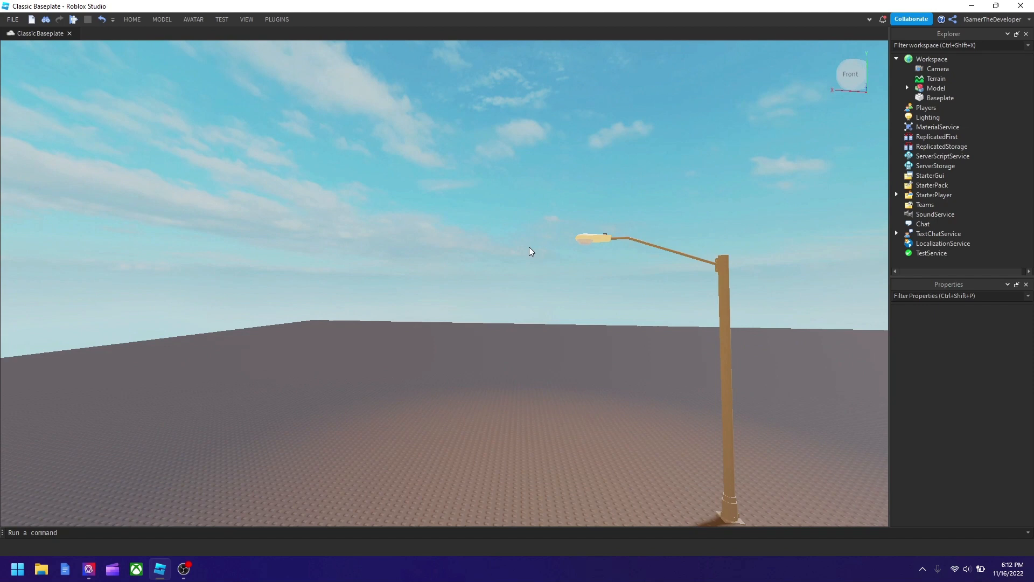
{"action": "mouse_move", "coordinate": [936, 166]}
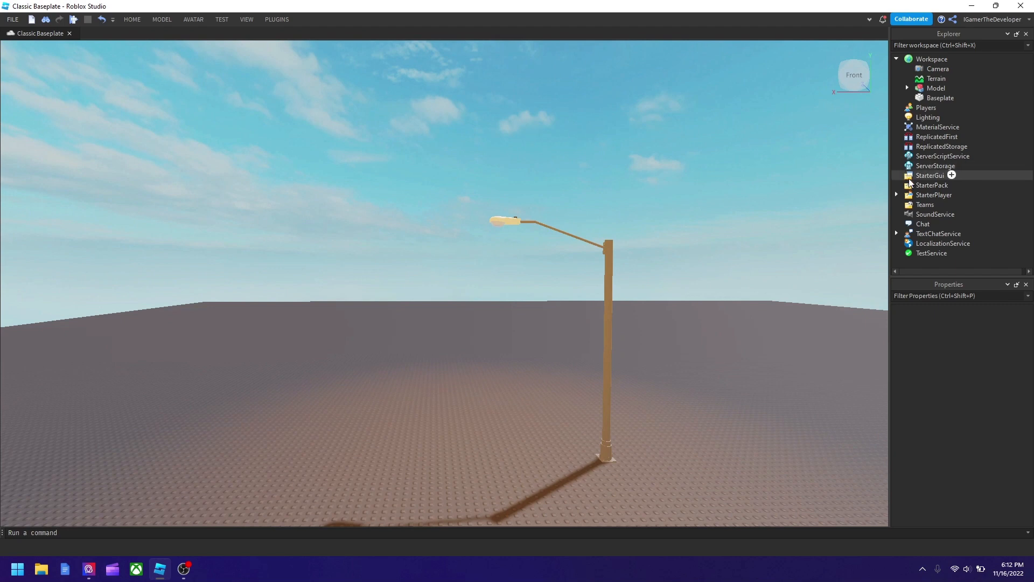
{"action": "left_click", "coordinate": [939, 233]}
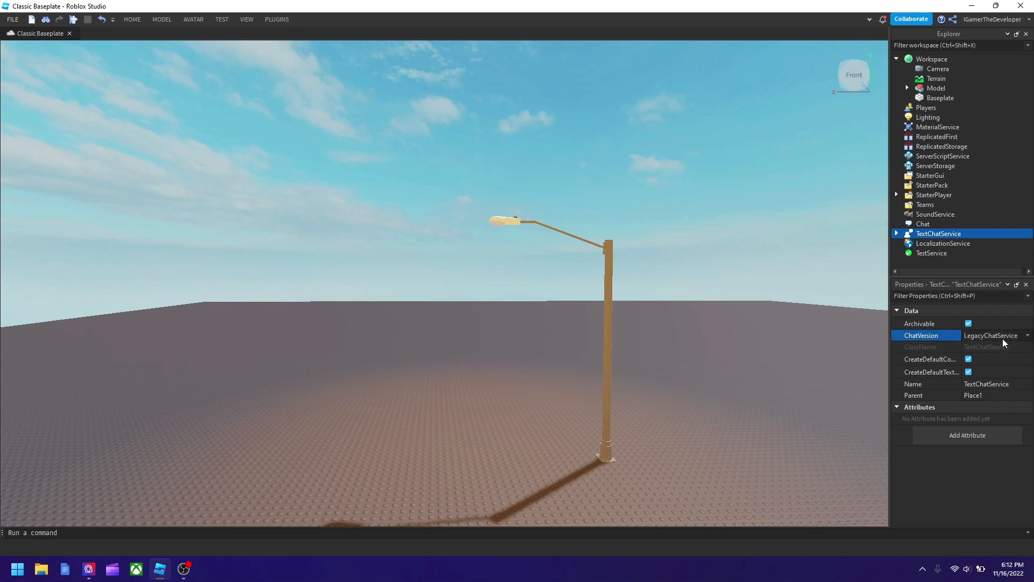
{"action": "left_click", "coordinate": [1028, 335]}
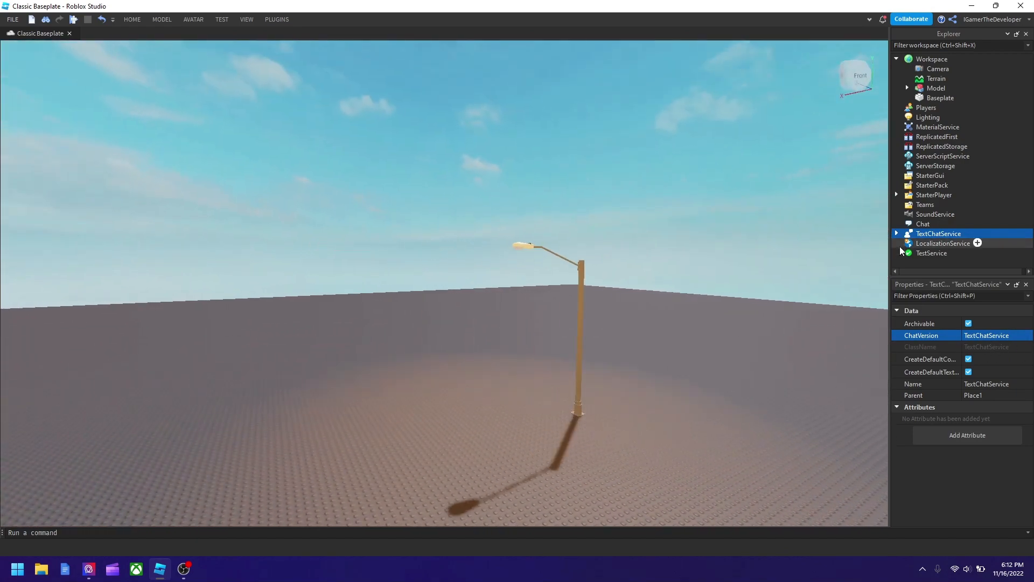
Expand TextChatService, select ChatWindowConfiguration, and open its BackgroundColor3 colour picker
{"action": "left_click", "coordinate": [897, 233]}
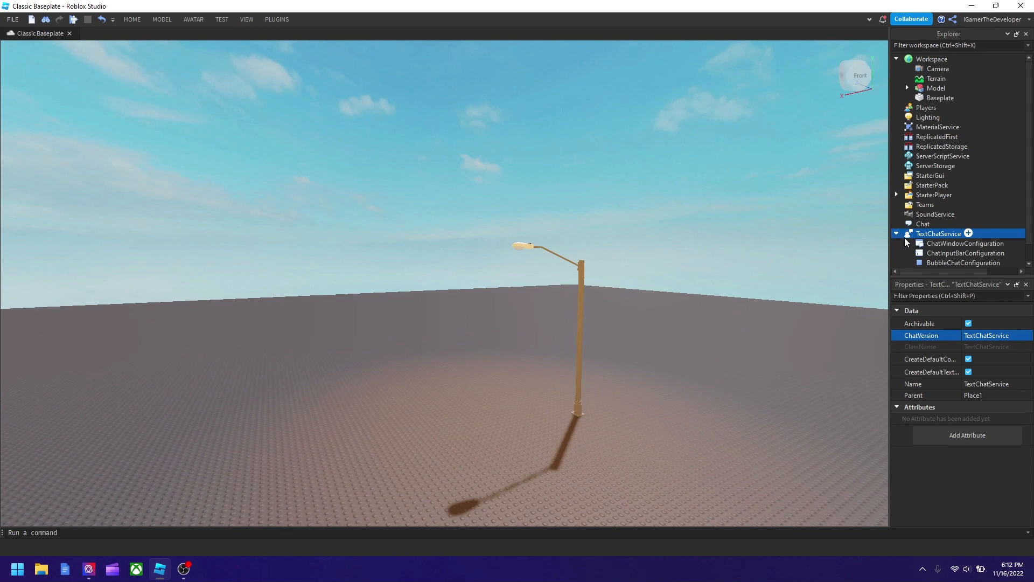
{"action": "left_click", "coordinate": [965, 243]}
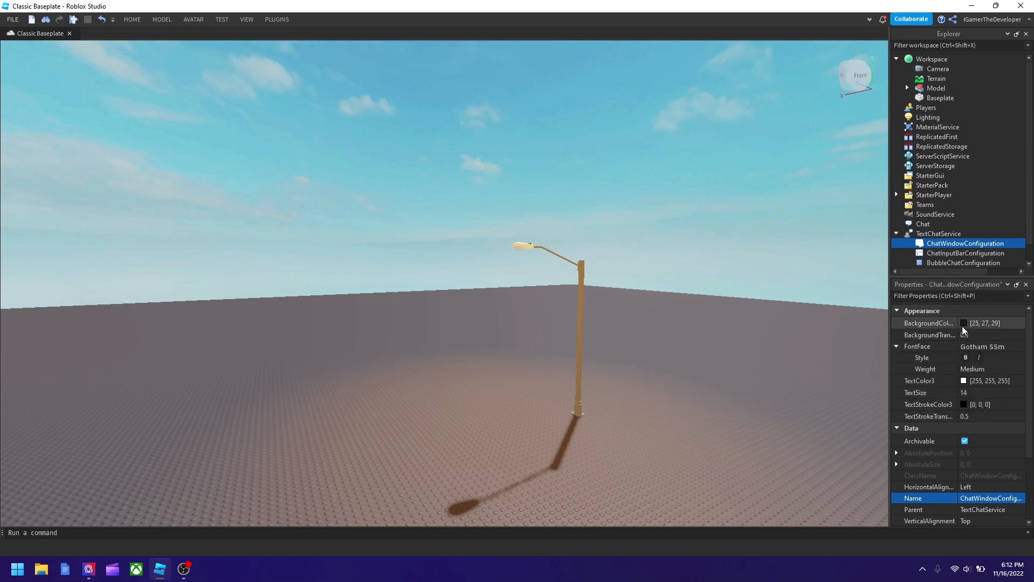
{"action": "left_click", "coordinate": [964, 323]}
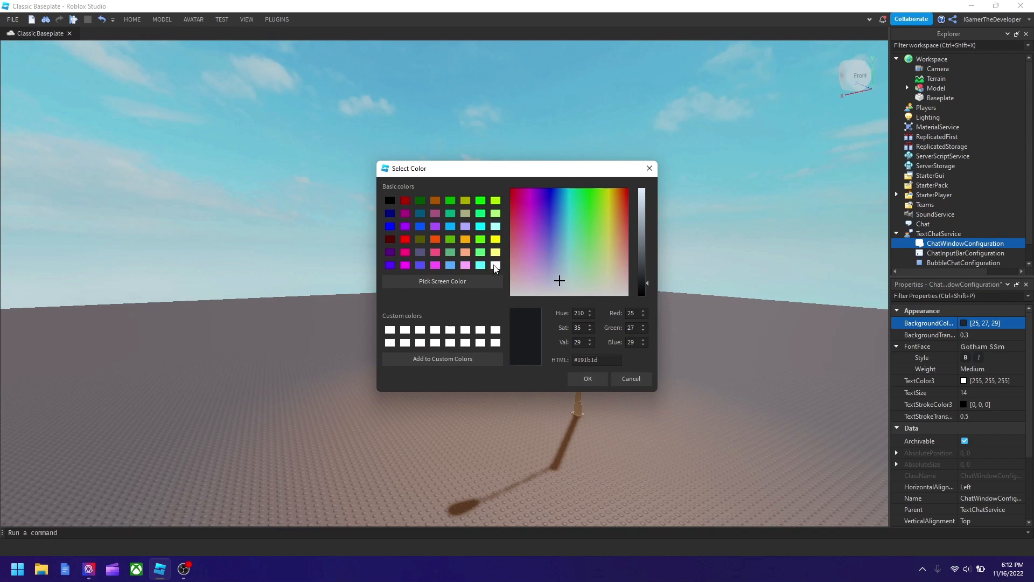
Make the chat window background white and text black, keeping Gotham SSm and editing BackgroundTransparency
{"action": "left_click", "coordinate": [495, 265]}
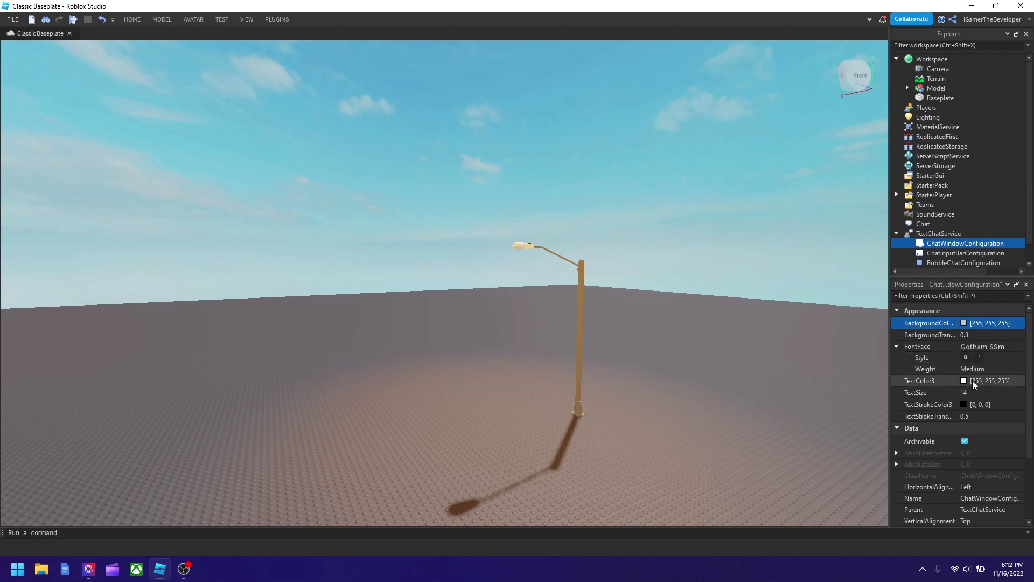
{"action": "left_click", "coordinate": [964, 380]}
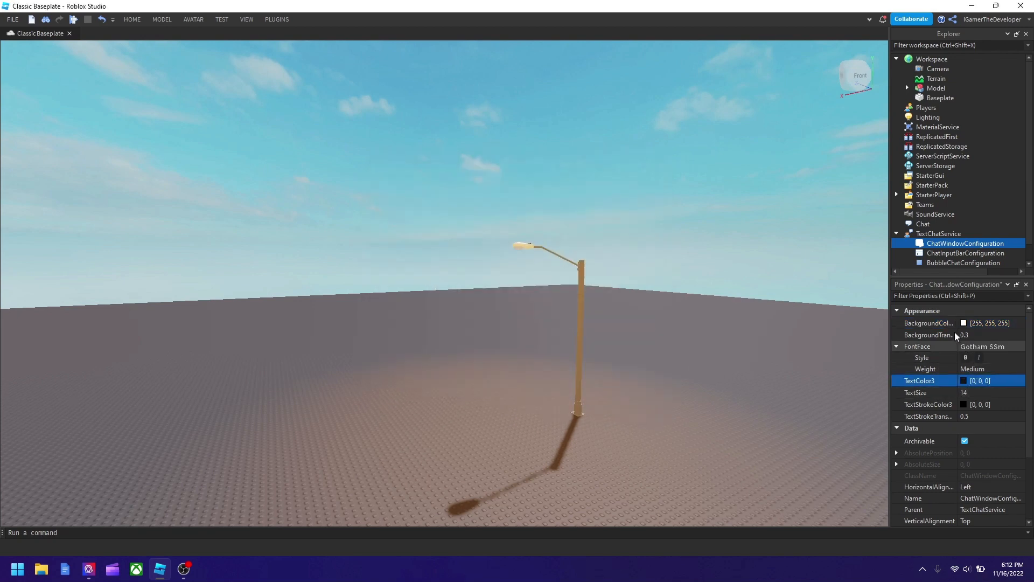
{"action": "left_click", "coordinate": [991, 347]}
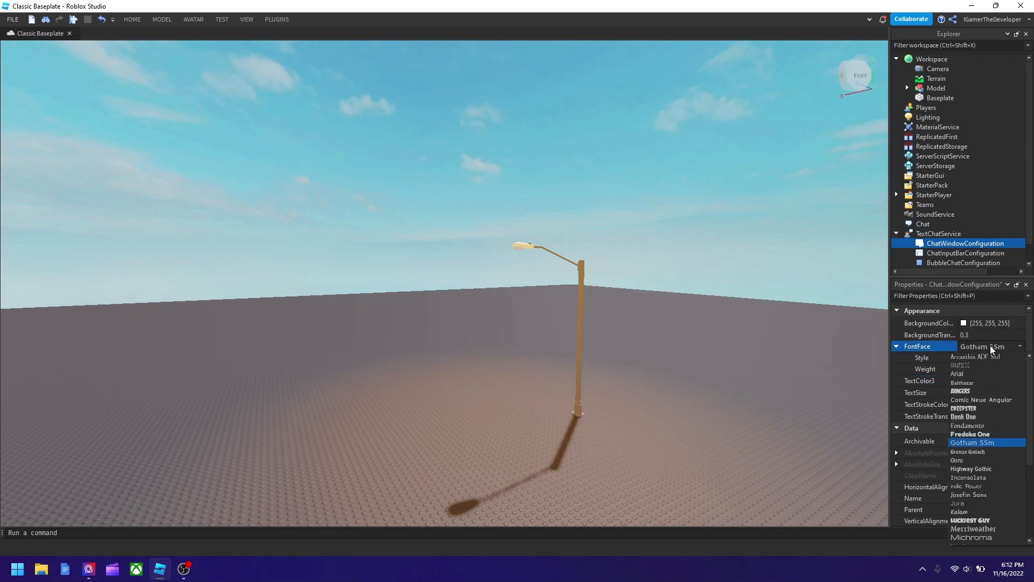
{"action": "left_click", "coordinate": [974, 442]}
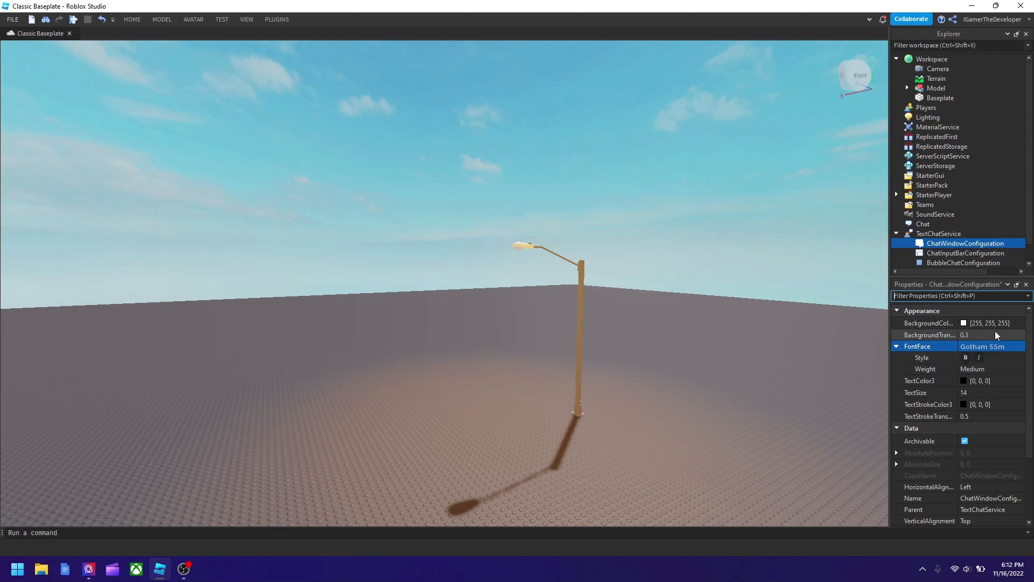
{"action": "left_click", "coordinate": [989, 335]}
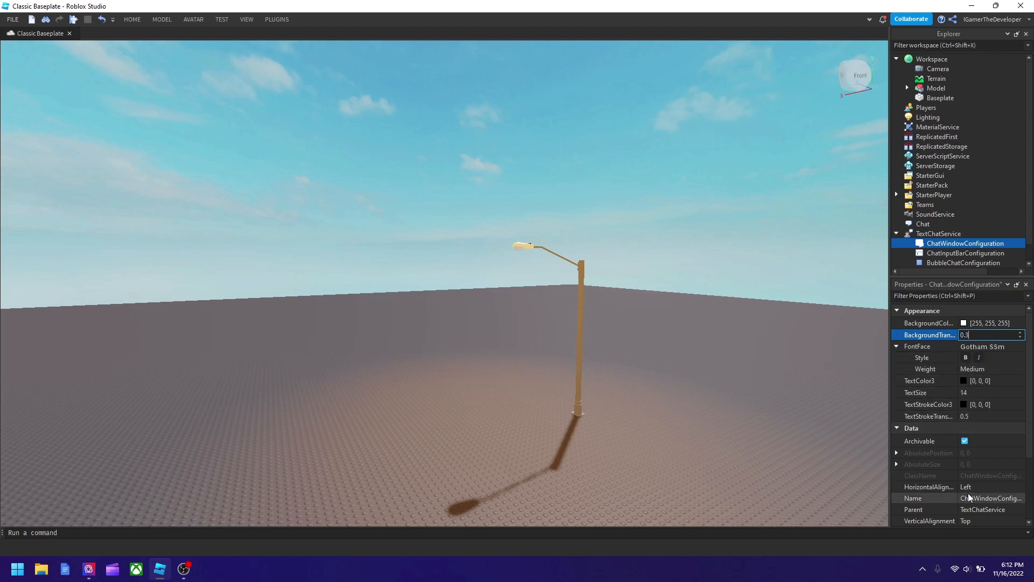
Set ChatWindowConfiguration's HorizontalAlignment and VerticalAlignment both to Center
{"action": "left_click", "coordinate": [991, 487]}
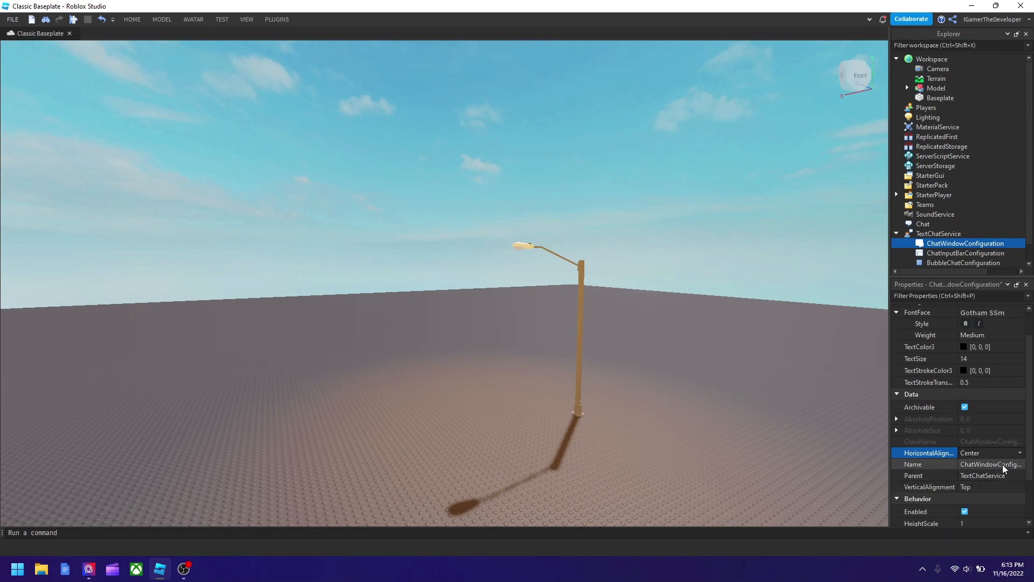
{"action": "scroll", "scroll_direction": "down", "scroll_amount": 3}
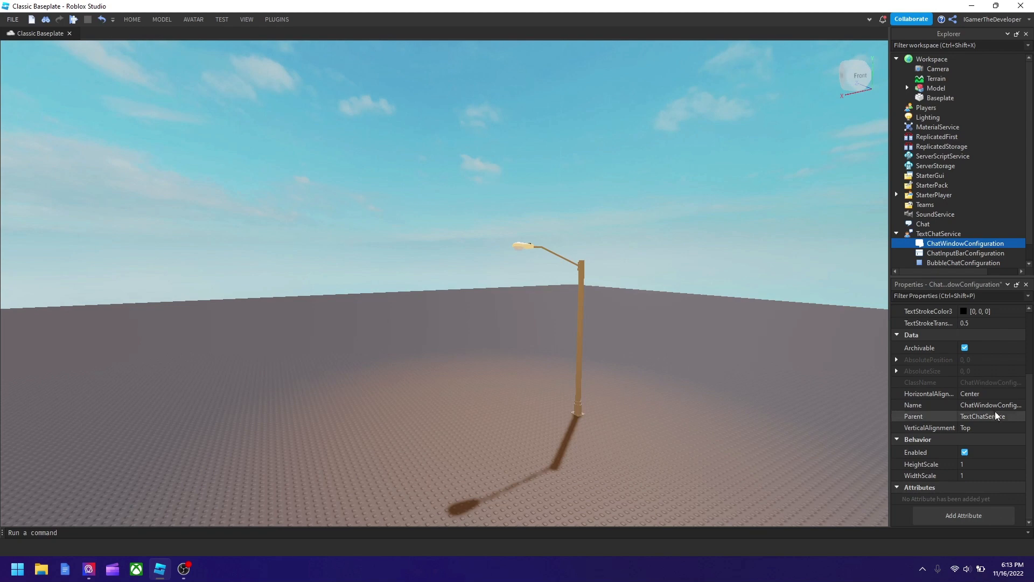
{"action": "left_click", "coordinate": [991, 428]}
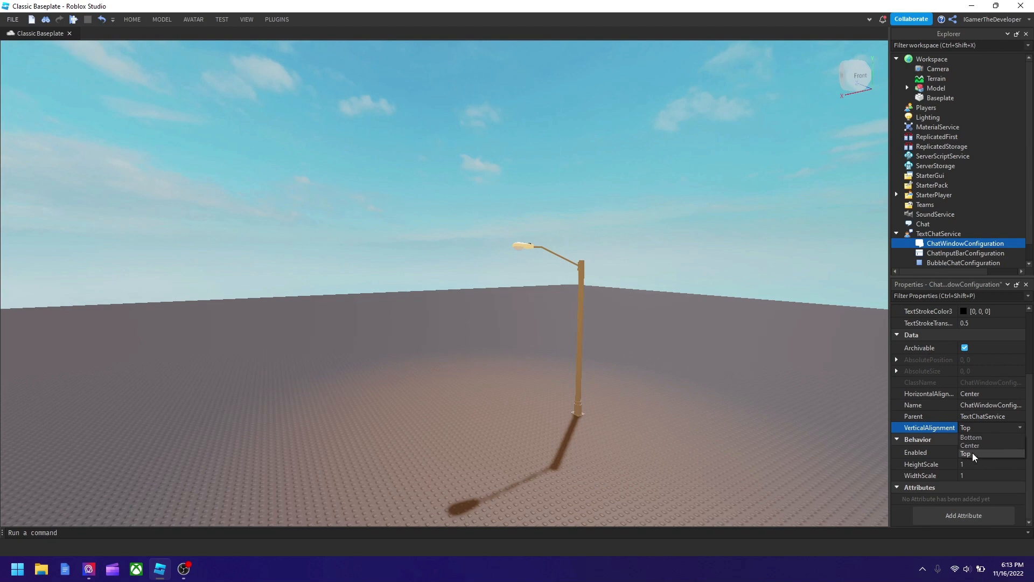
{"action": "left_click", "coordinate": [973, 445]}
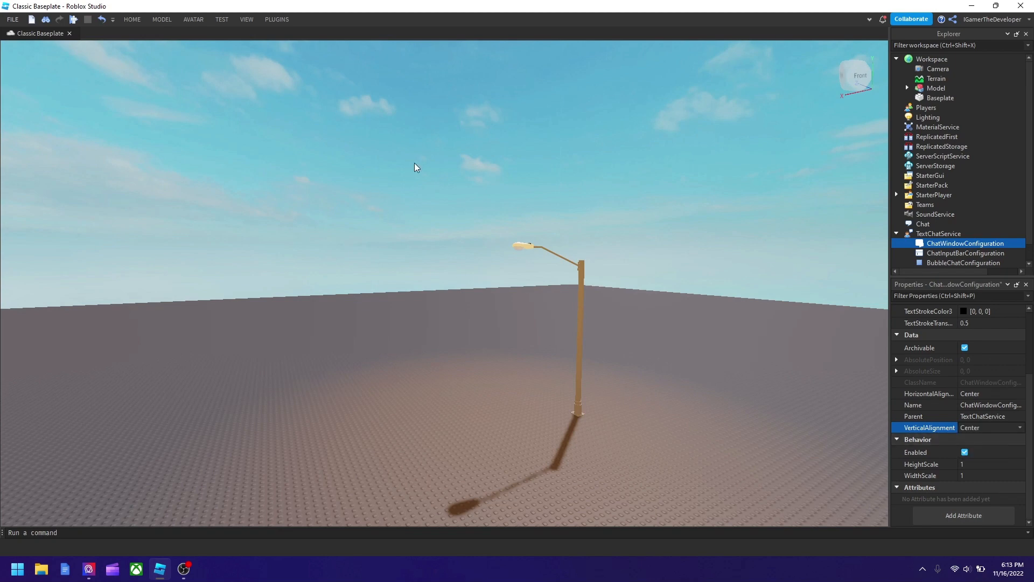
{"action": "mouse_move", "coordinate": [571, 331]}
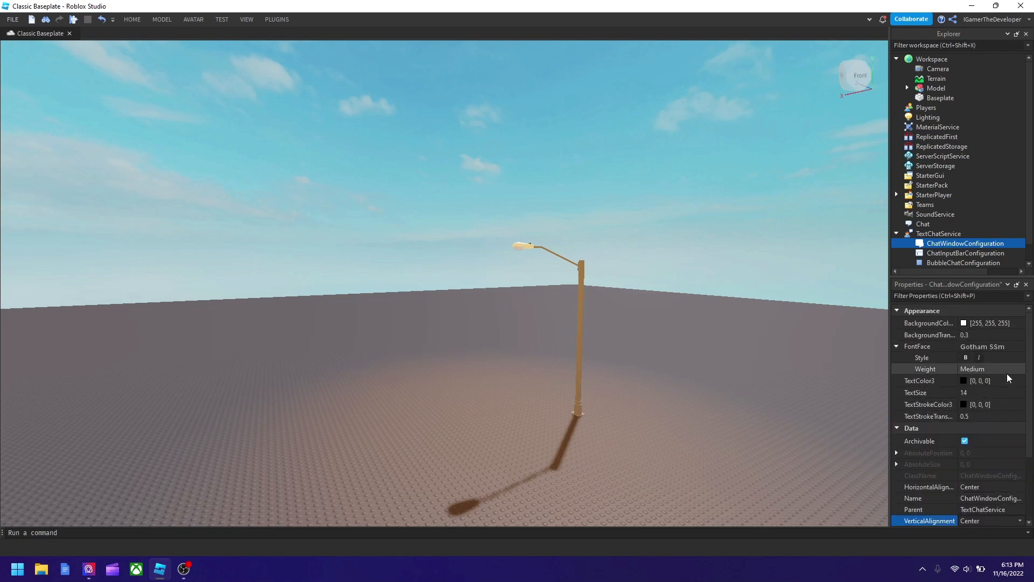
{"action": "scroll", "scroll_direction": "down", "scroll_amount": 3}
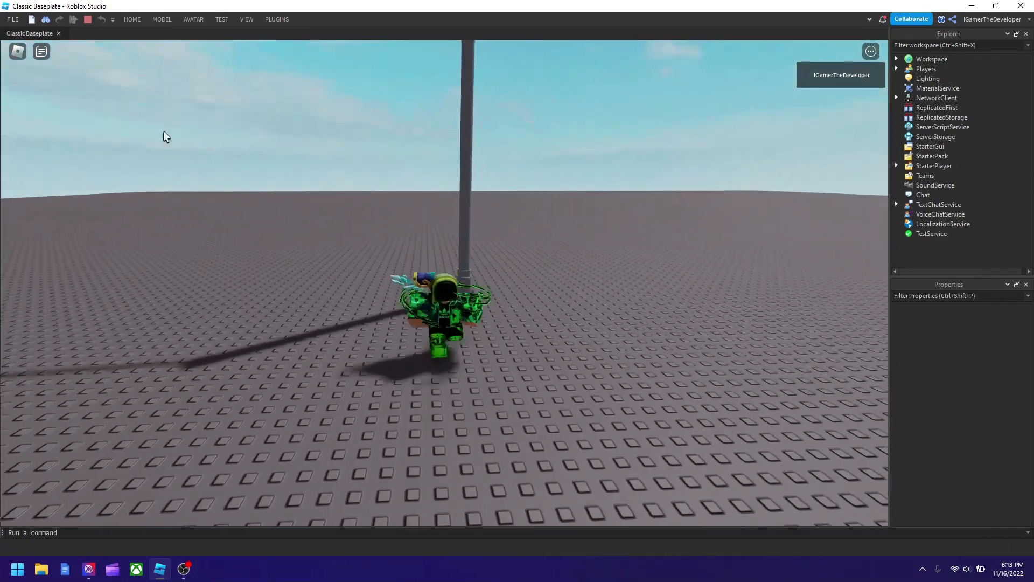
Open the chat window from the chat icon during the playtest
{"action": "left_click", "coordinate": [41, 52]}
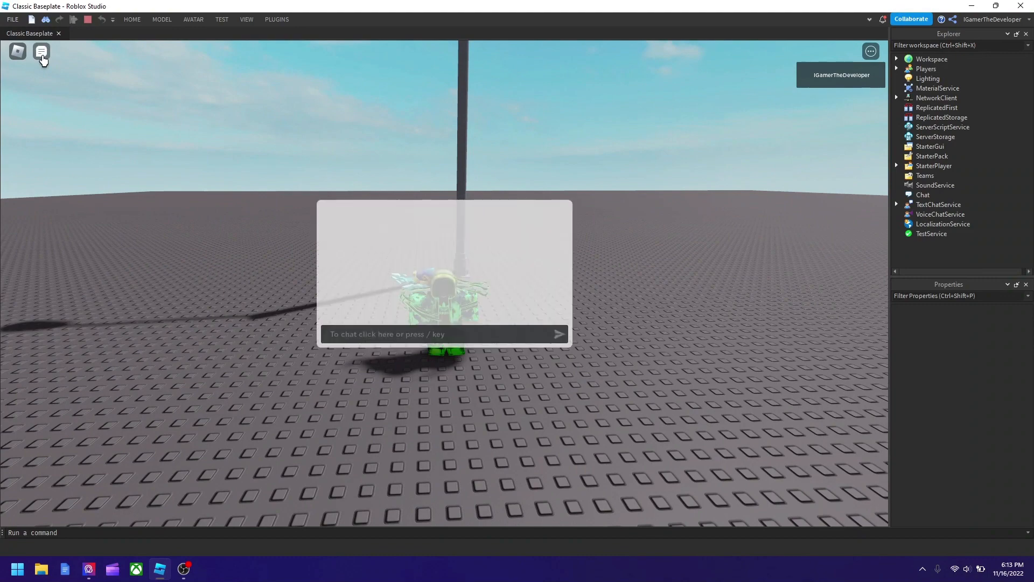